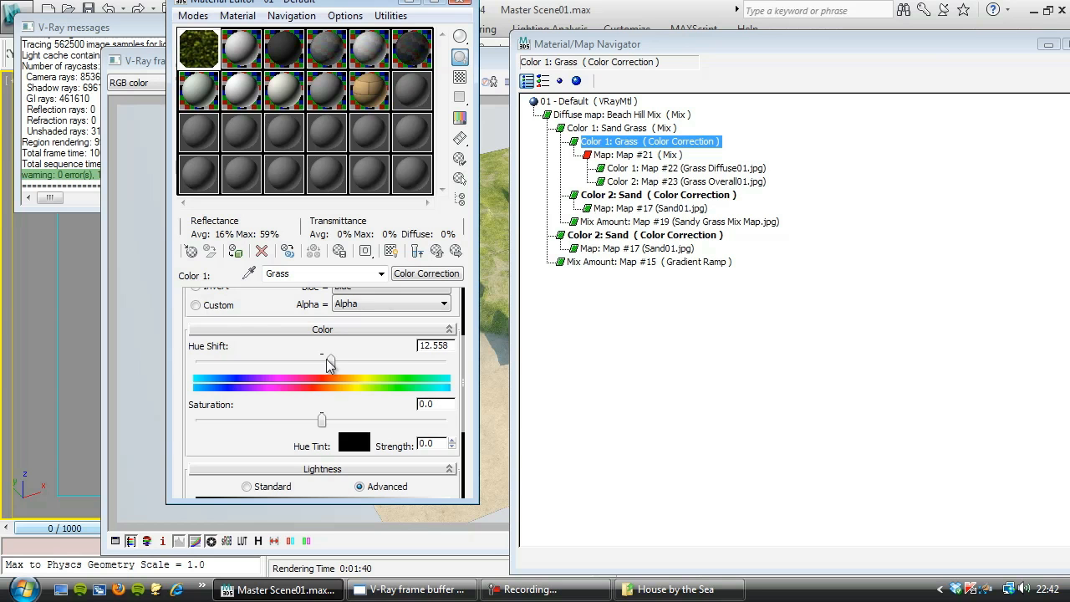
{"action": "mouse_move", "coordinate": [605, 241]}
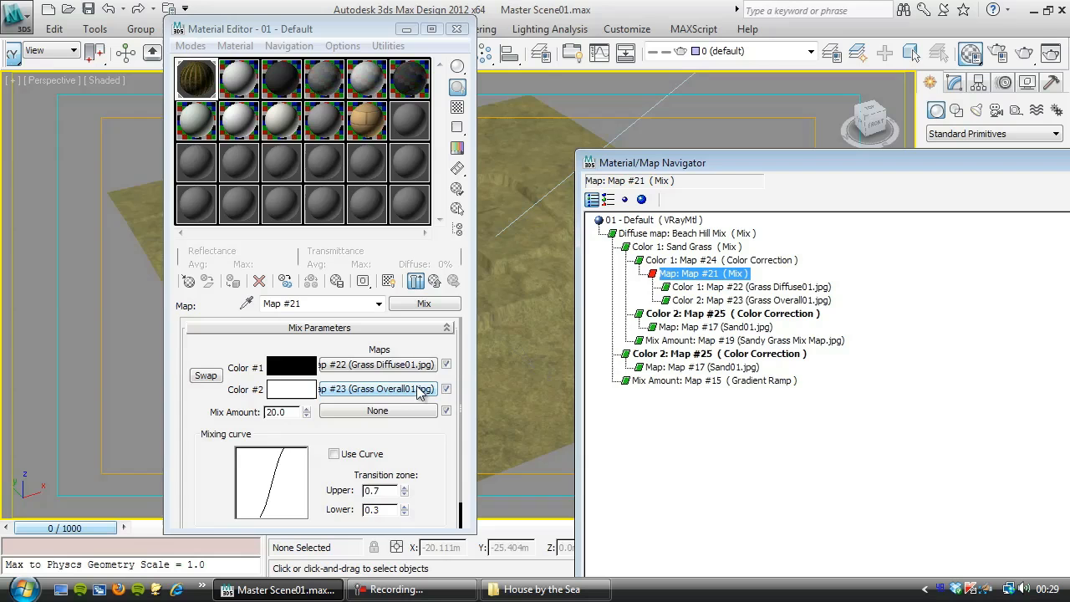
Adjust the grass Color Correction (Map #24) gamma under Advanced Lightness.
{"action": "left_click", "coordinate": [720, 261]}
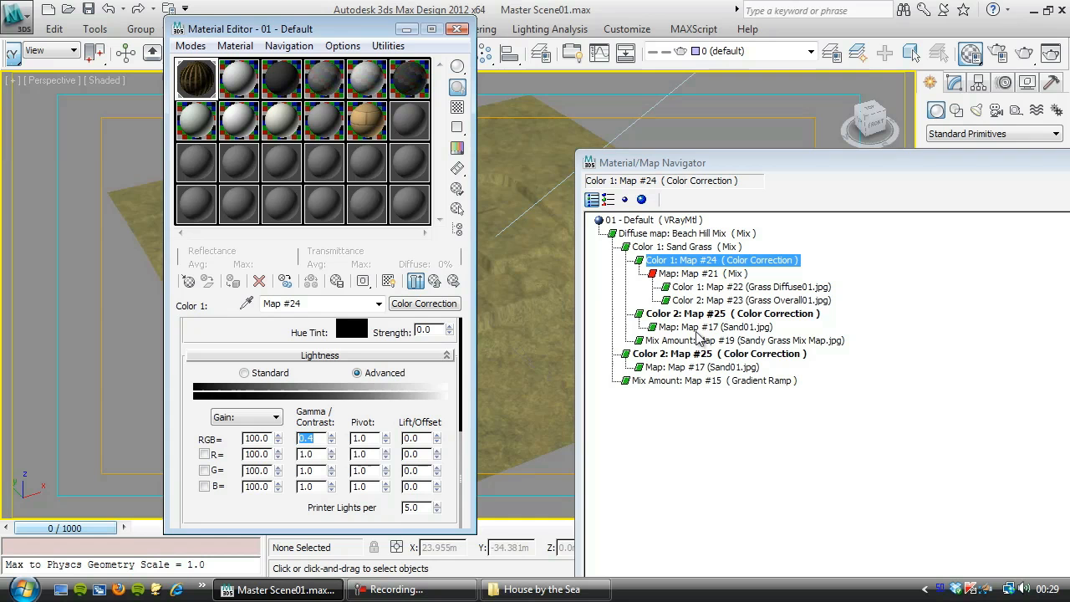
{"action": "left_click", "coordinate": [727, 314]}
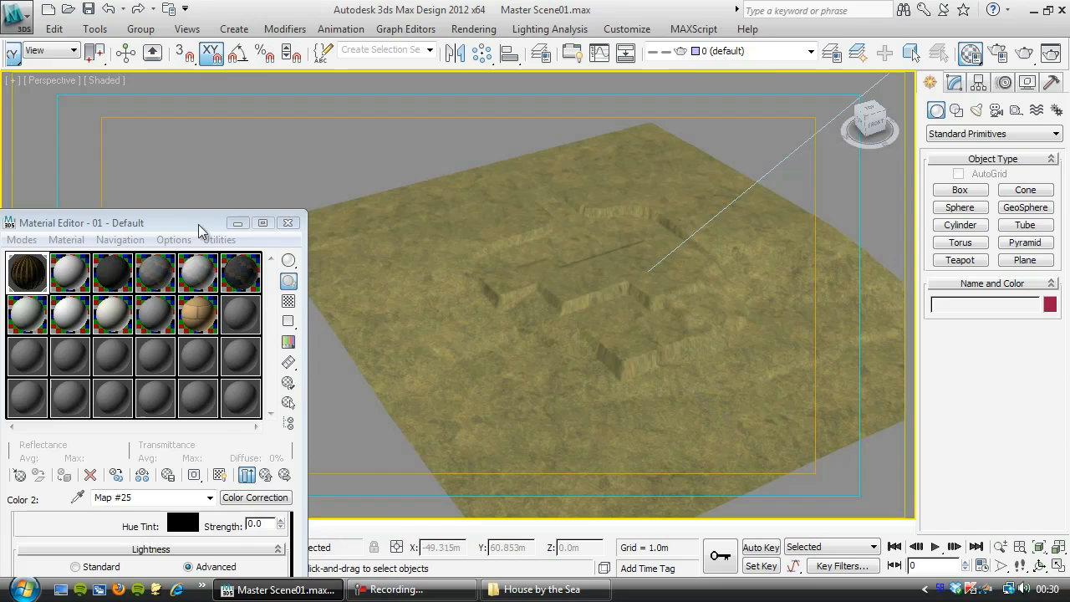
Set the sand Color Correction (Map #25) lightness gamma to 0.6 and reopen the Material/Map Navigator.
{"action": "left_click_drag", "start_coordinate": [201, 222], "coordinate": [309, 108]}
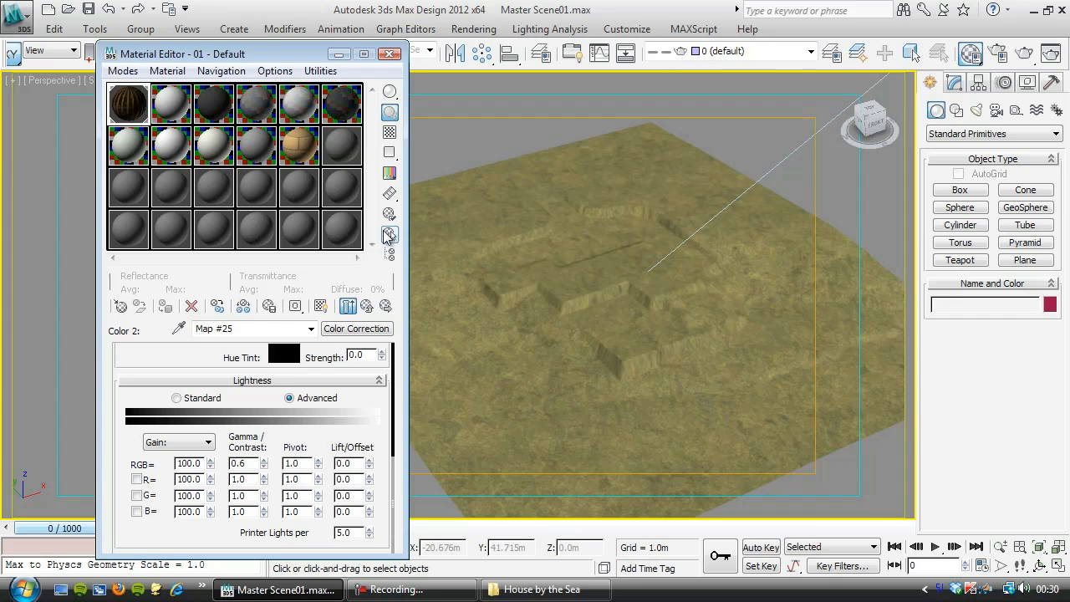
{"action": "left_click", "coordinate": [388, 234]}
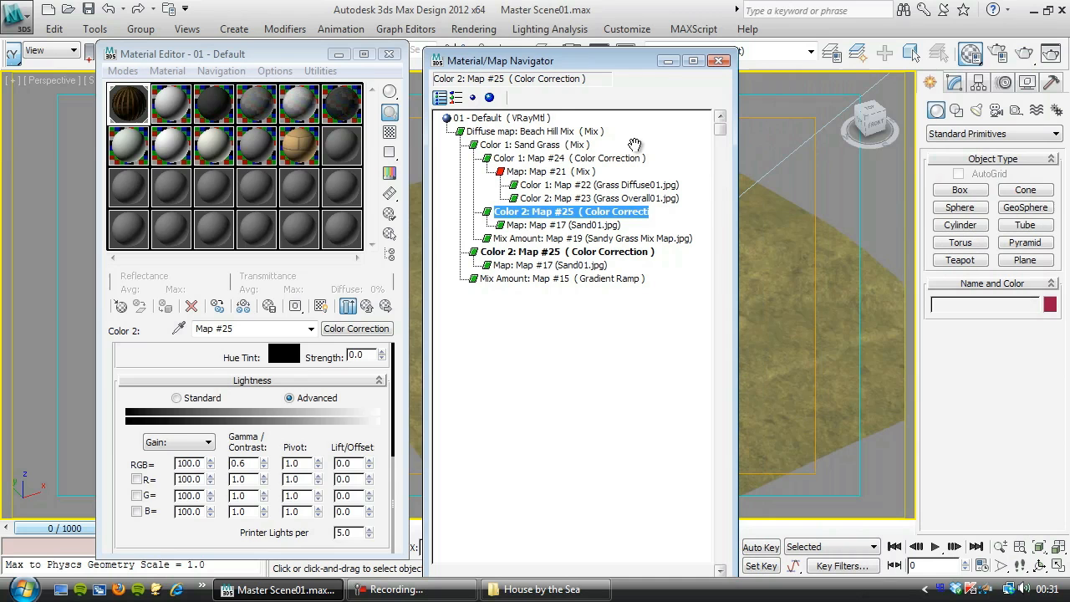
Select the Sand Grass mix under Beach Hill Mix and begin replacing it with a new Mix map.
{"action": "left_click", "coordinate": [534, 131]}
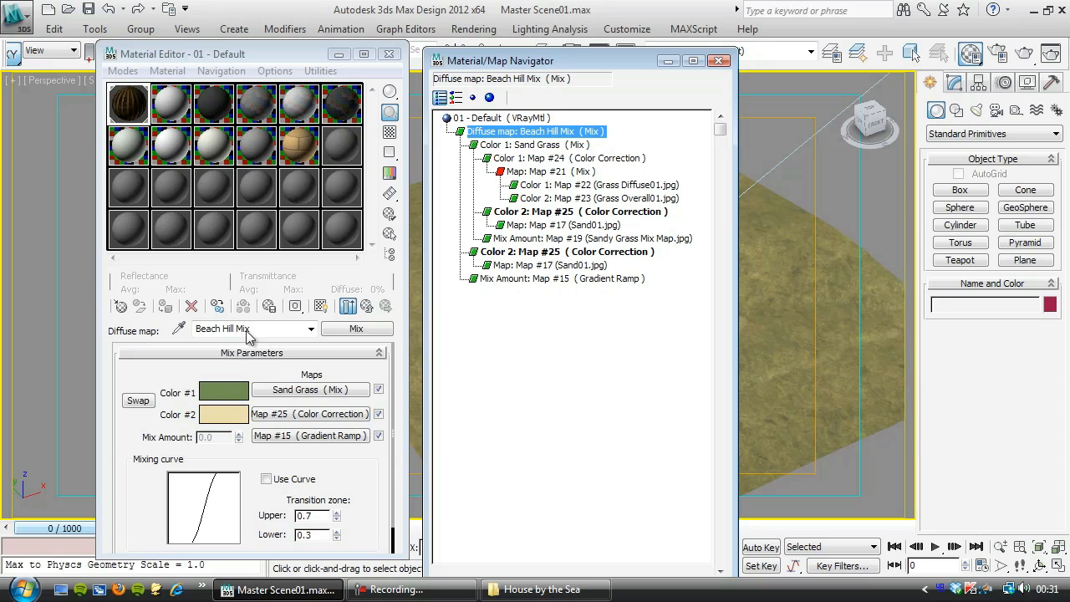
{"action": "left_click", "coordinate": [535, 144]}
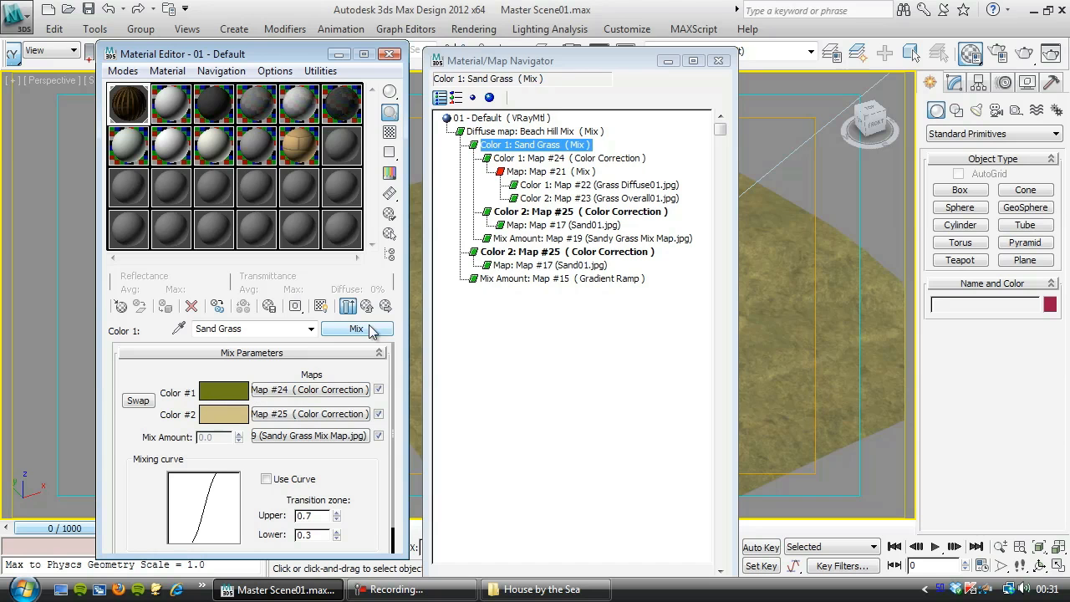
{"action": "left_click", "coordinate": [356, 328]}
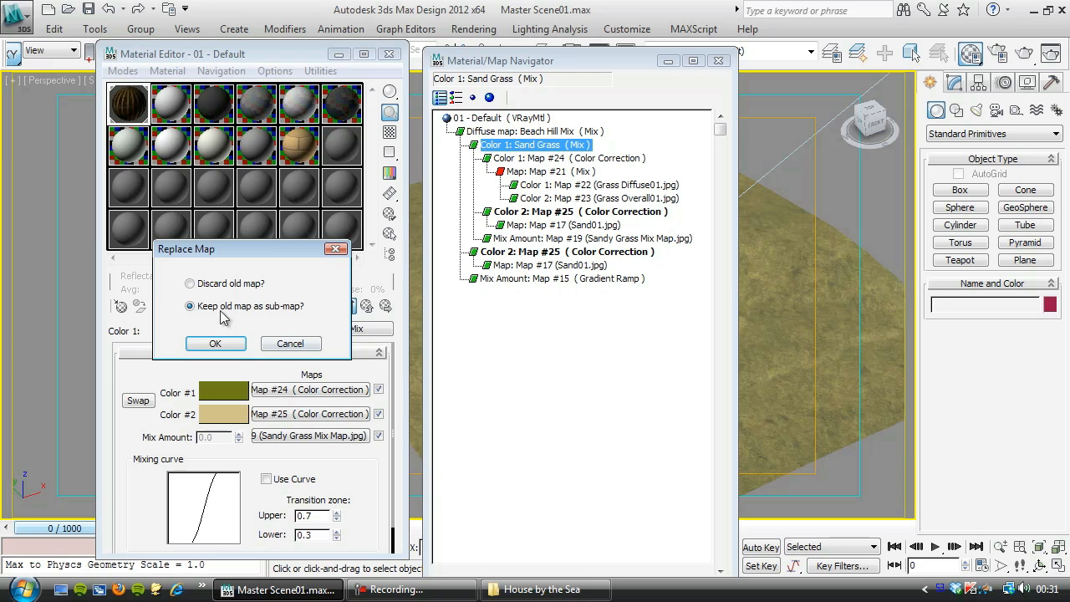
Keep Sand Grass as a sub-map, making it Color 1 of the new Mix in Gravel map.
{"action": "left_click", "coordinate": [216, 343]}
{"action": "type", "text": "Mix in Gravel"}
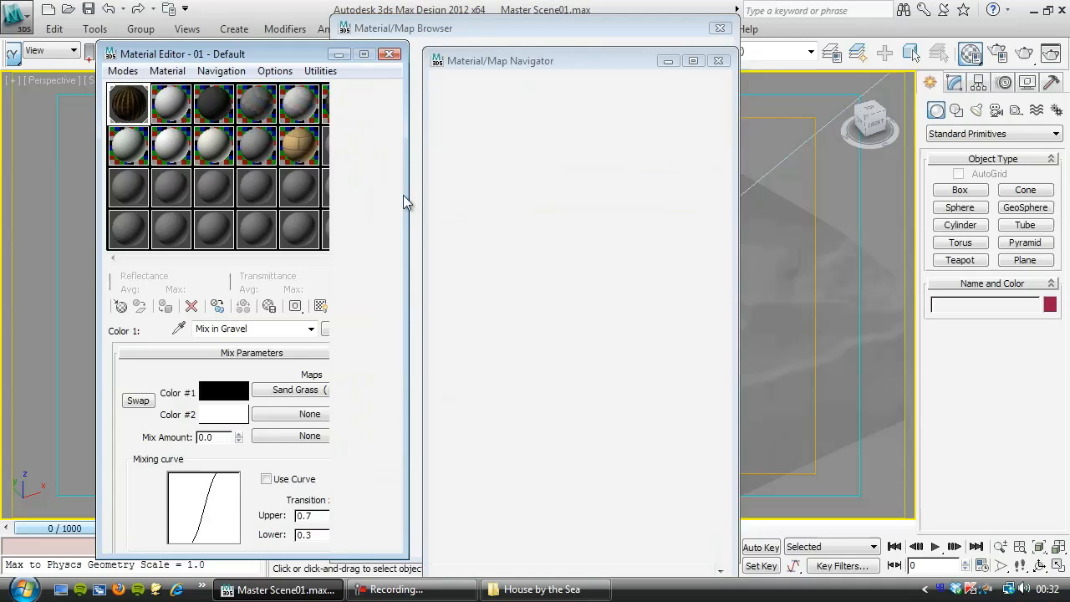
Load the gravel bitmap from the House by the Sea folder as Mix in Gravel's Color 2.
{"action": "left_click", "coordinate": [568, 264]}
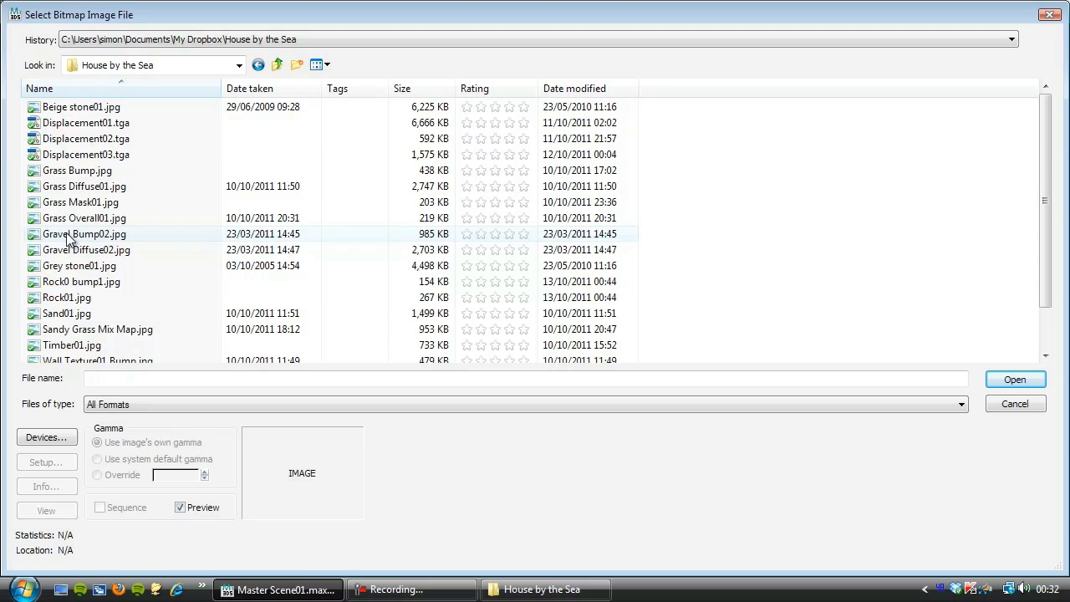
{"action": "double_click", "coordinate": [89, 249]}
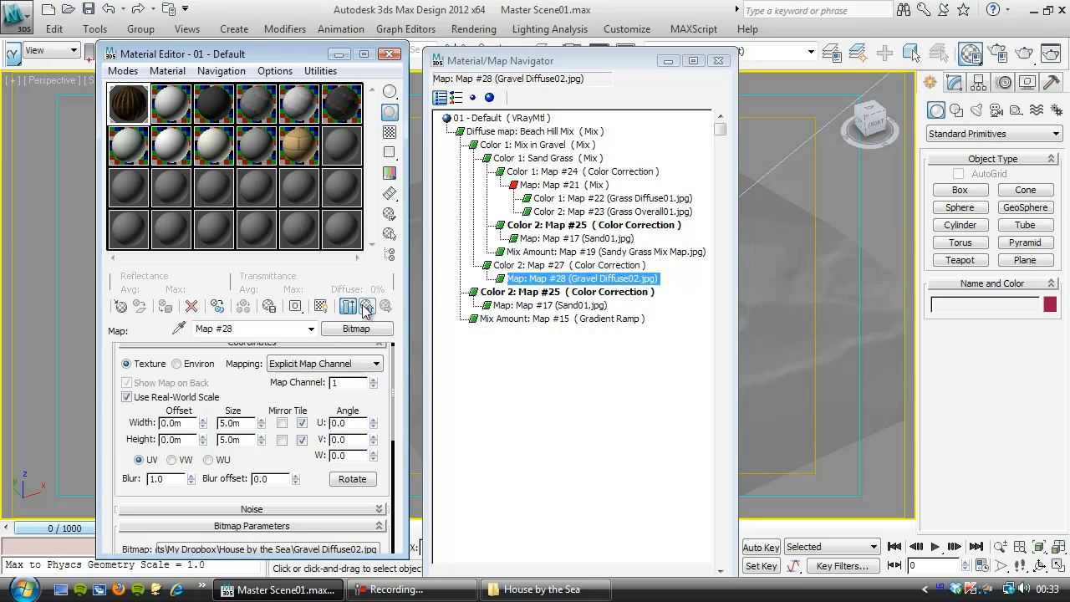
Wrap Gravel Diffuse02.jpg in a Color Correction for Color 2 and close the Material Editor.
{"action": "left_click", "coordinate": [568, 264]}
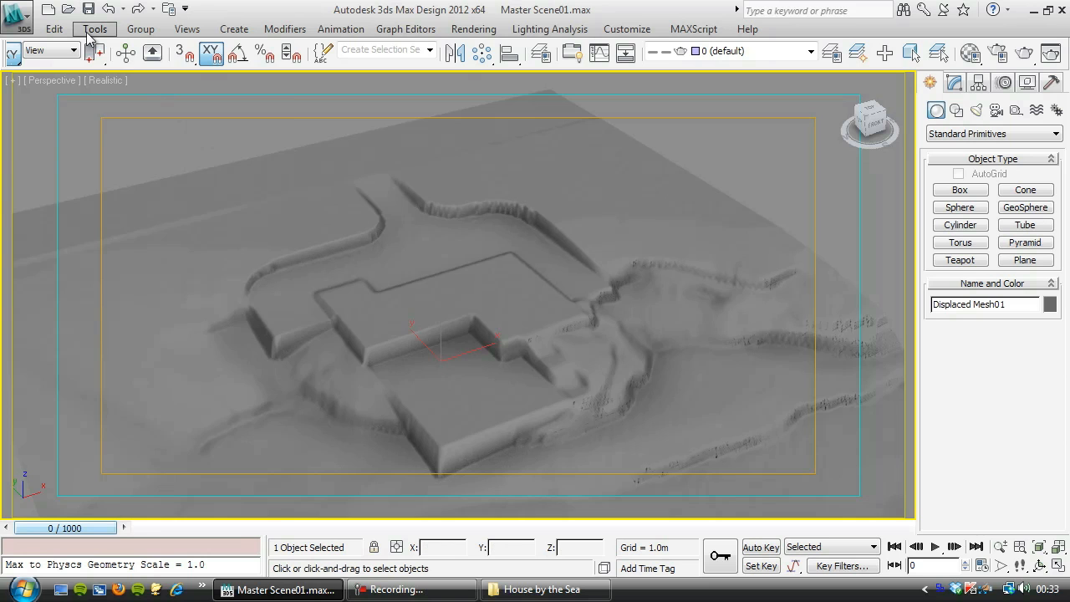
Set Viewport Canvas to paint a new 1024×1024 texture into the Mix in Gravel mix amount.
{"action": "left_click", "coordinate": [93, 28]}
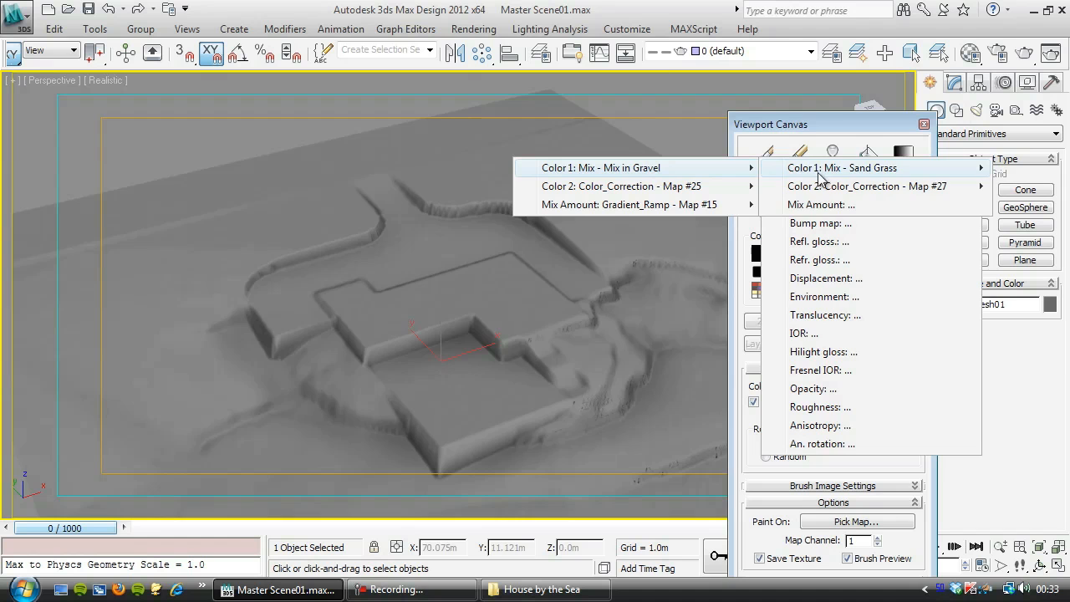
{"action": "left_click", "coordinate": [628, 204]}
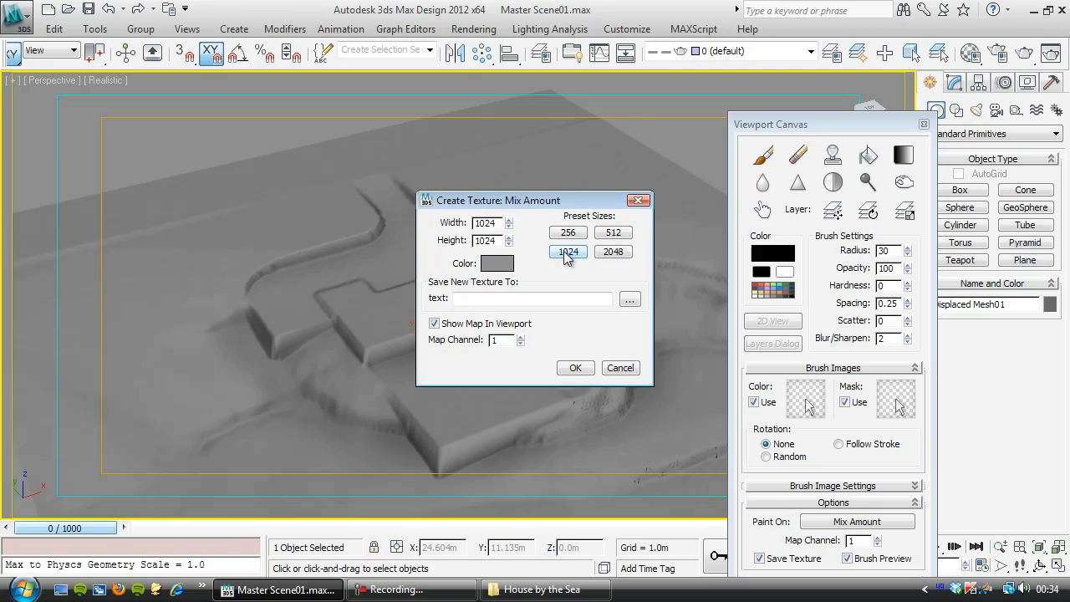
{"action": "left_click", "coordinate": [629, 298]}
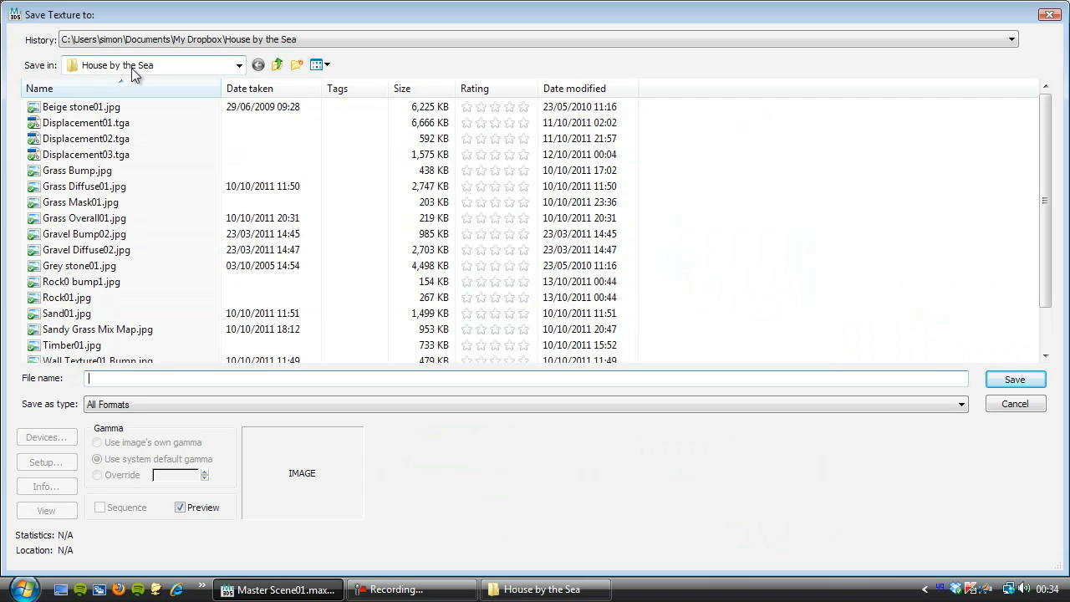
Name the mask Gravel Mix Map01 and choose its file format in the Save Texture dialog.
{"action": "type", "text": "Gravel Mix Map01"}
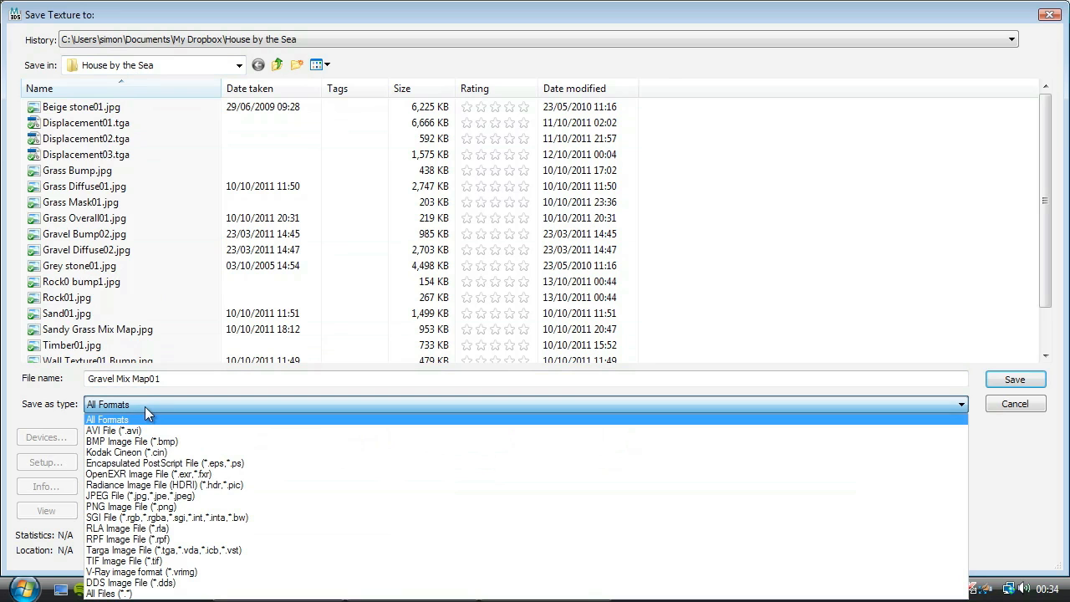
{"action": "left_click", "coordinate": [141, 495]}
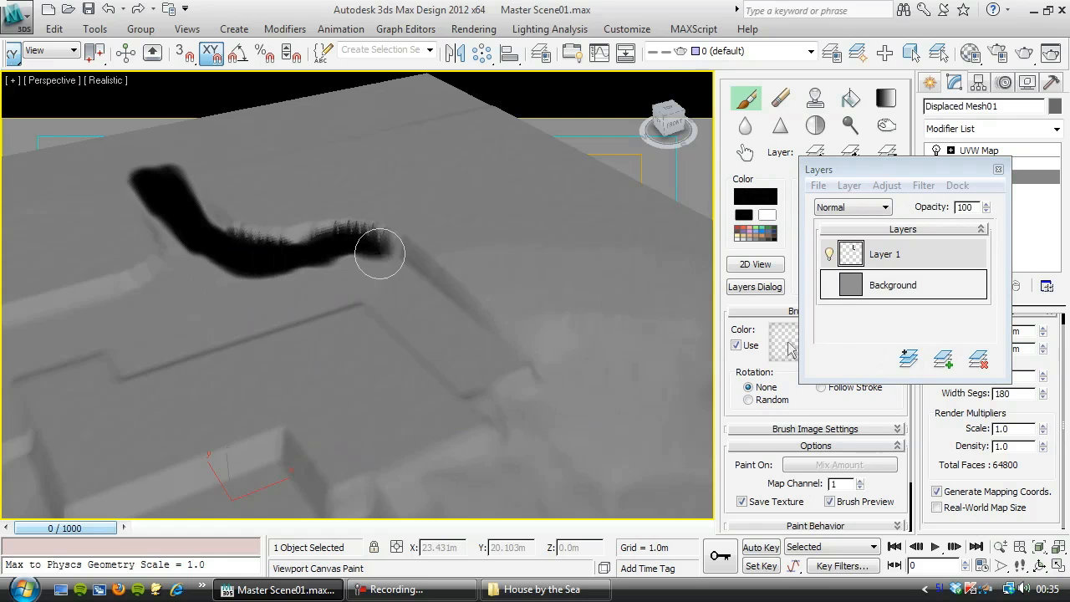
Paint black gravel strokes along the paths, beside the building and over the wide track.
{"action": "left_click_drag", "start_coordinate": [381, 254], "coordinate": [268, 280]}
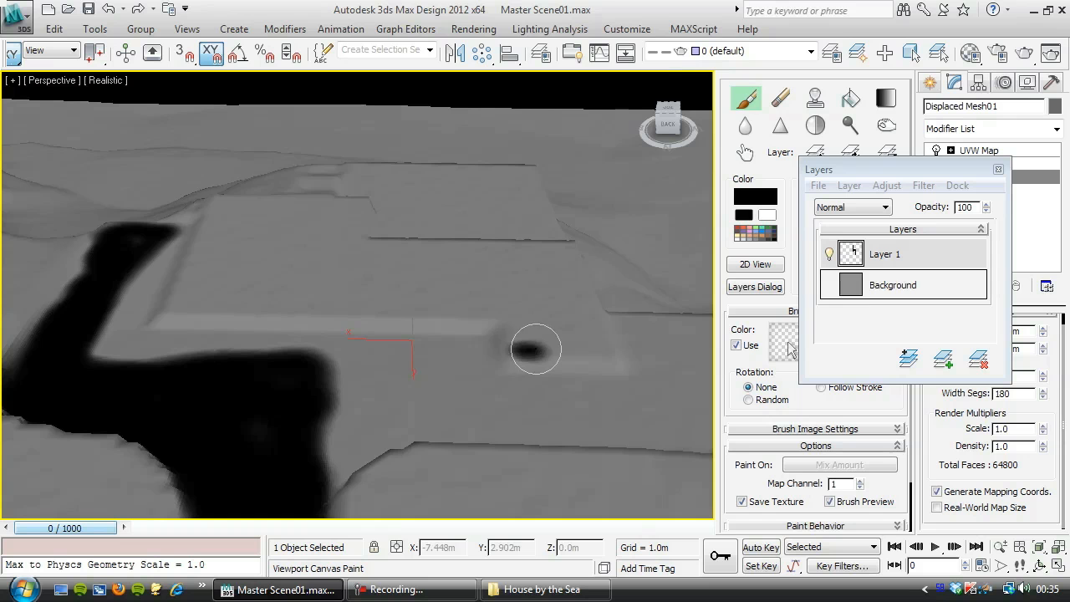
{"action": "left_click_drag", "start_coordinate": [535, 350], "coordinate": [164, 277]}
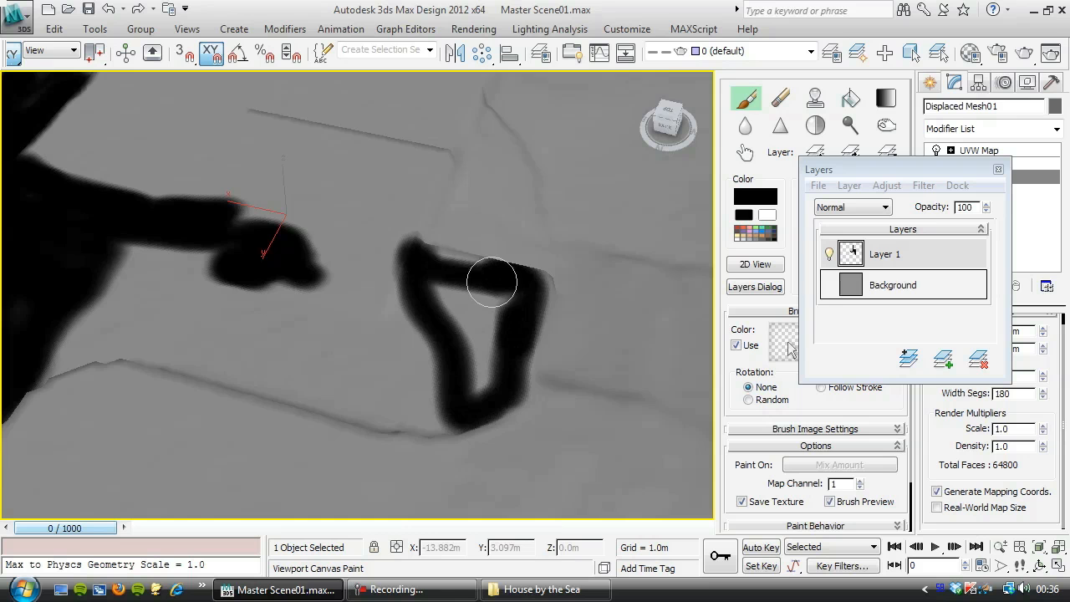
{"action": "left_click_drag", "start_coordinate": [491, 281], "coordinate": [343, 343]}
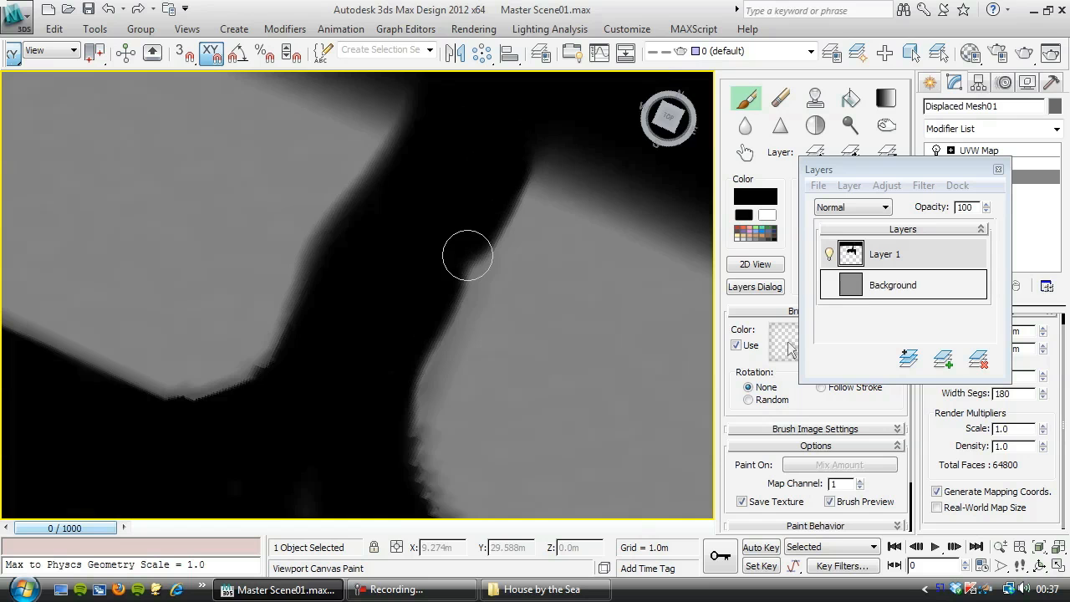
{"action": "left_click_drag", "start_coordinate": [468, 254], "coordinate": [275, 381]}
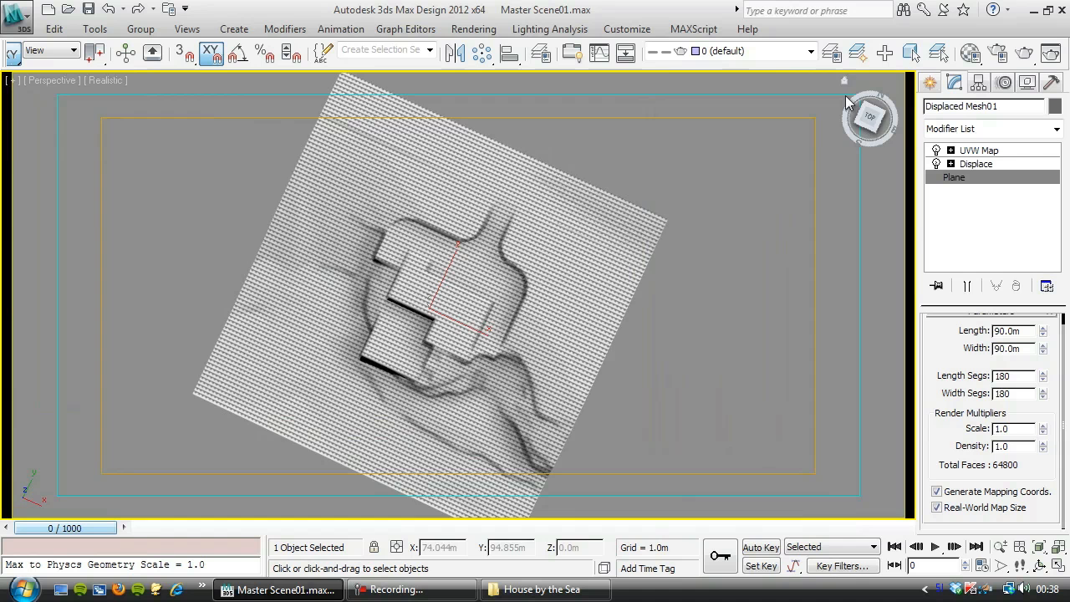
Show the Displaced Mesh01 base Plane parameters: 90 m square, 180 segments each way.
{"action": "left_click", "coordinate": [970, 51]}
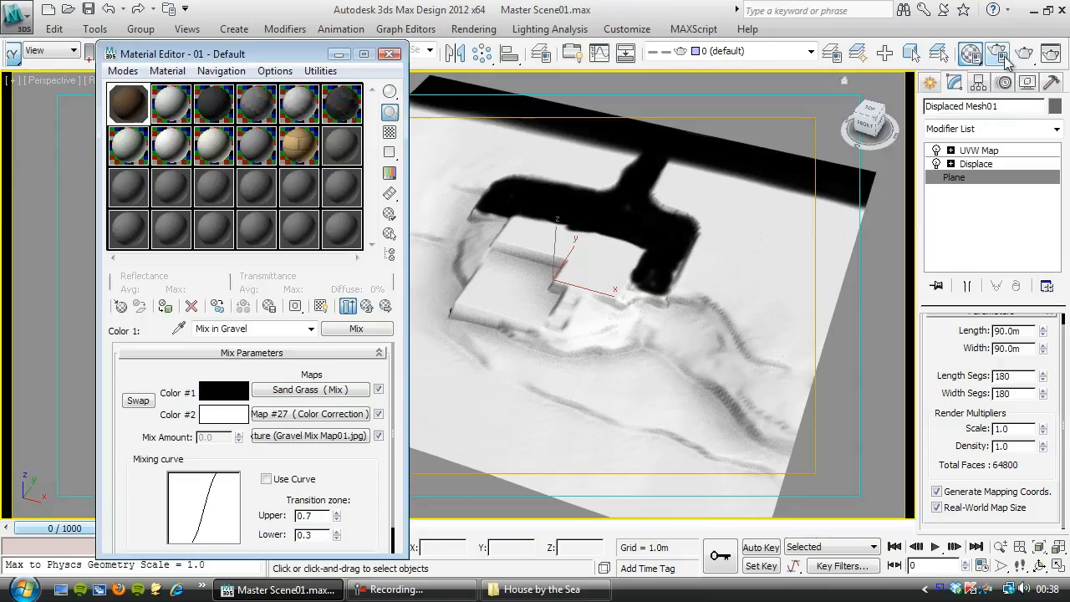
Swap the gravel Colour Correction and the Sand-Grass mix between Color #1 and Color #2.
{"action": "left_click", "coordinate": [996, 54]}
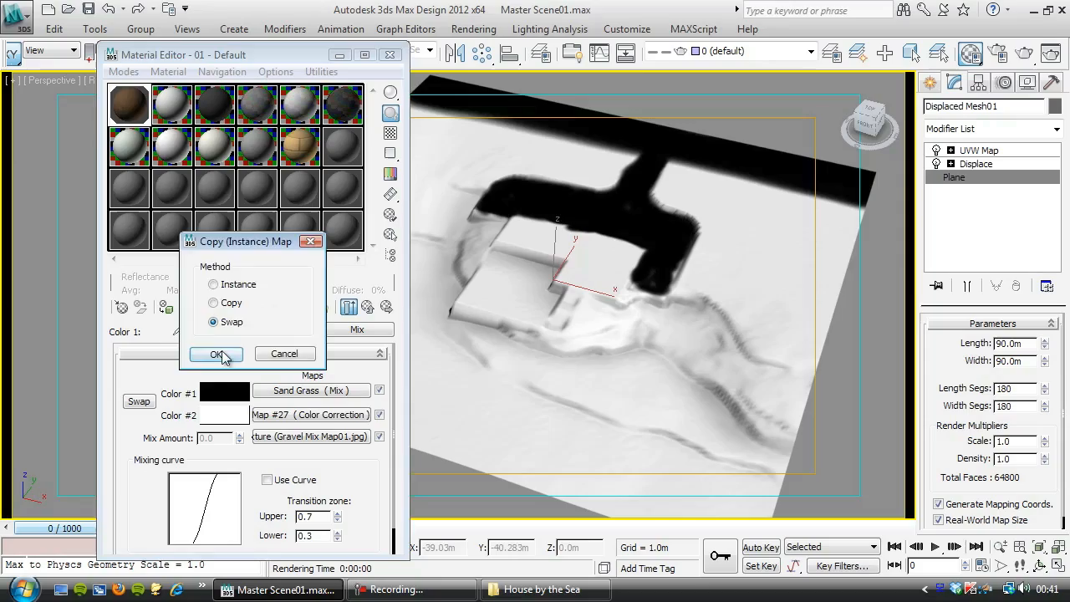
{"action": "left_click", "coordinate": [218, 354]}
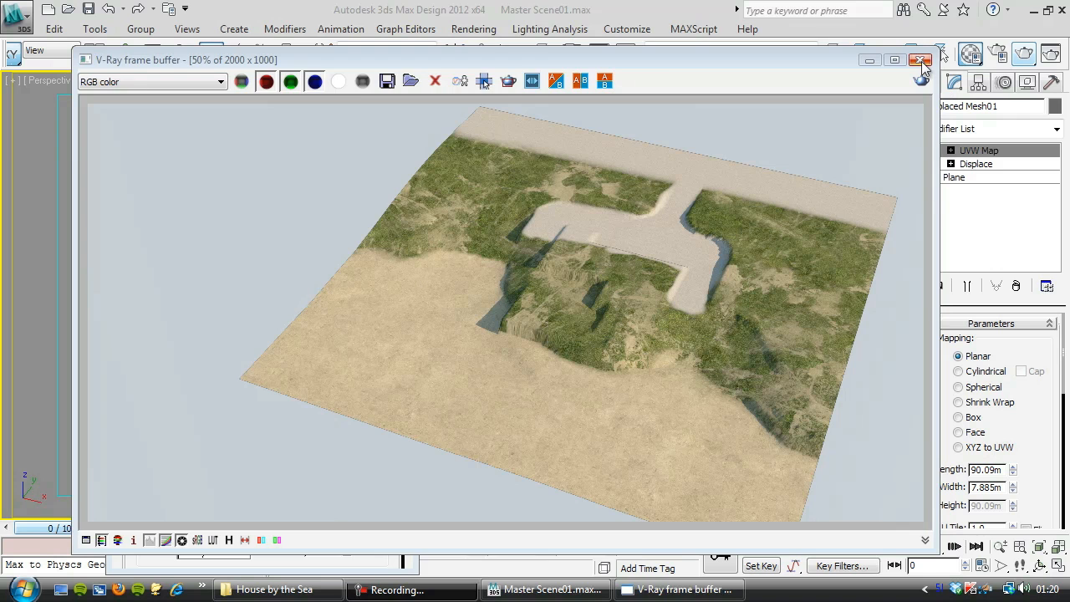
Close the V-Ray frame buffer showing the rendered grass, sand and path.
{"action": "left_click", "coordinate": [921, 60]}
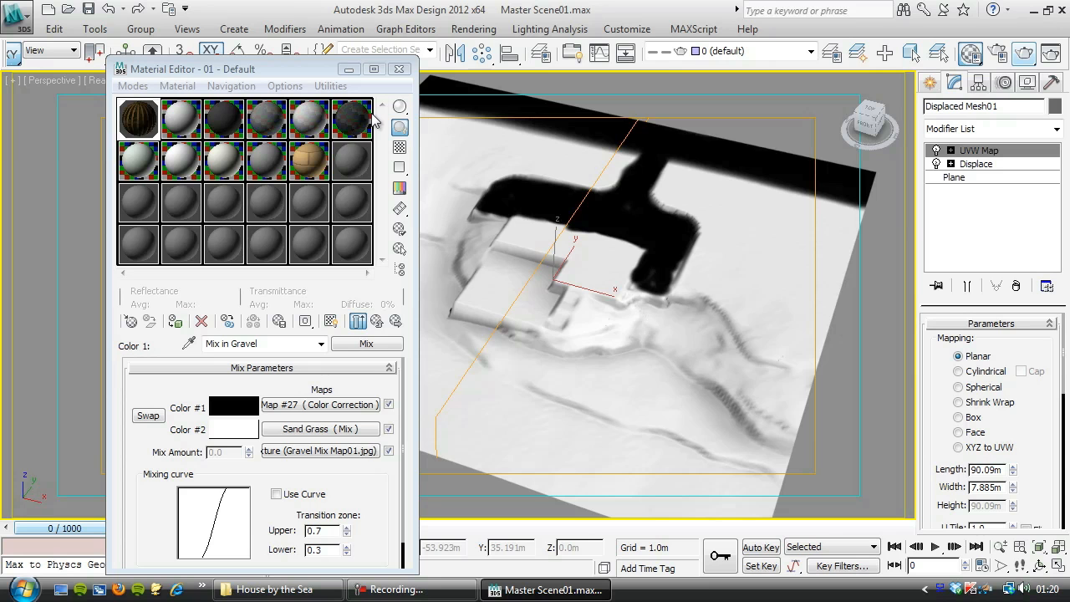
Nest the gravel diffuse bitmap in a Mix inside Map #27 and give the copy real-world size with W angle 74.
{"action": "left_click", "coordinate": [318, 403]}
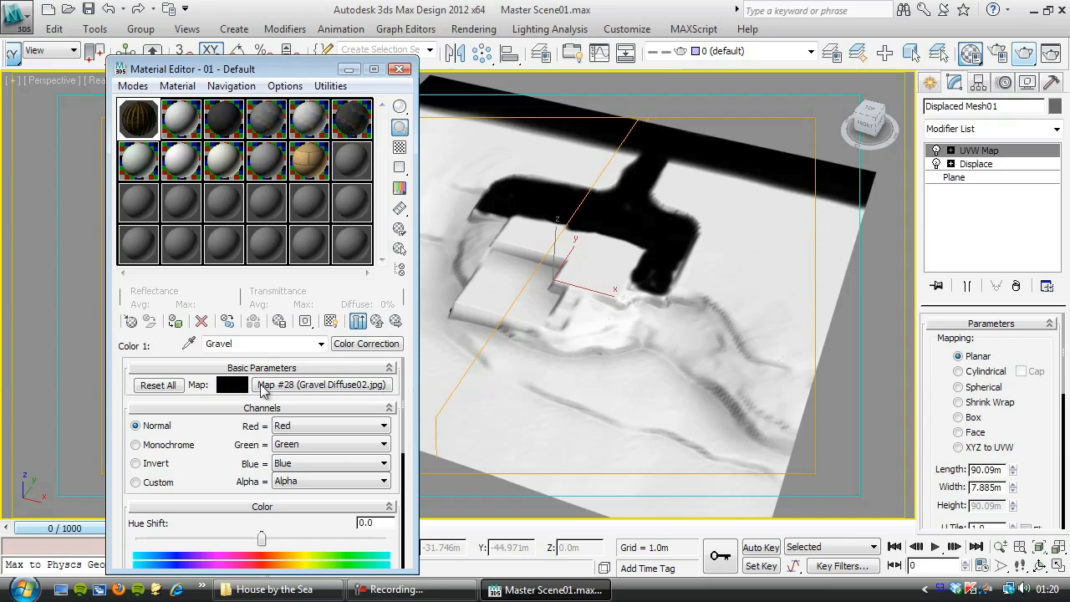
{"action": "left_click", "coordinate": [321, 384]}
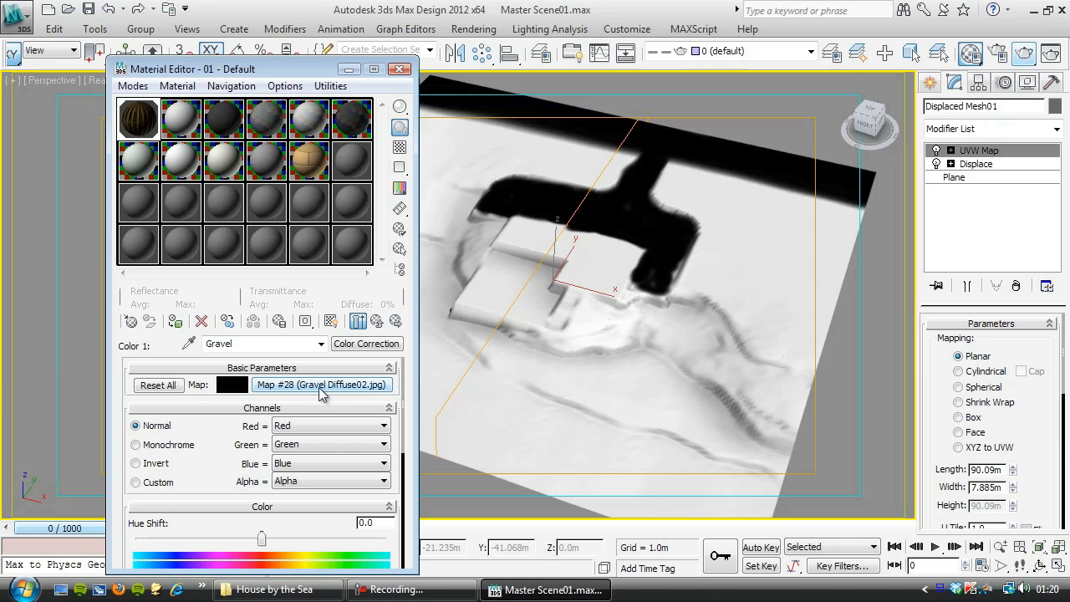
{"action": "left_click", "coordinate": [321, 384]}
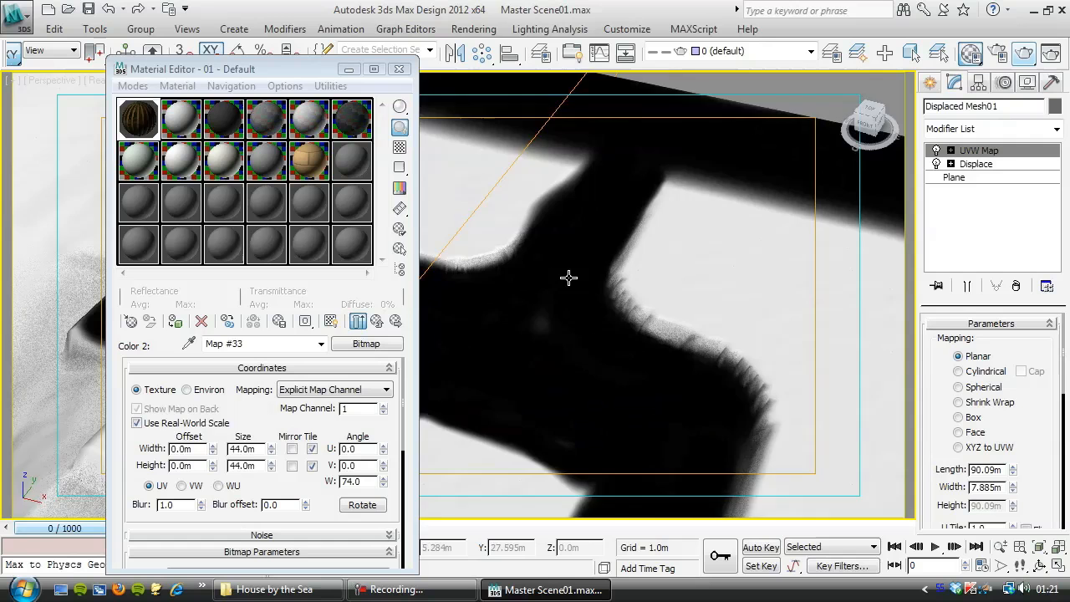
Region-render the path corner where gravel meets grass with V-Ray.
{"action": "left_click", "coordinate": [1023, 54]}
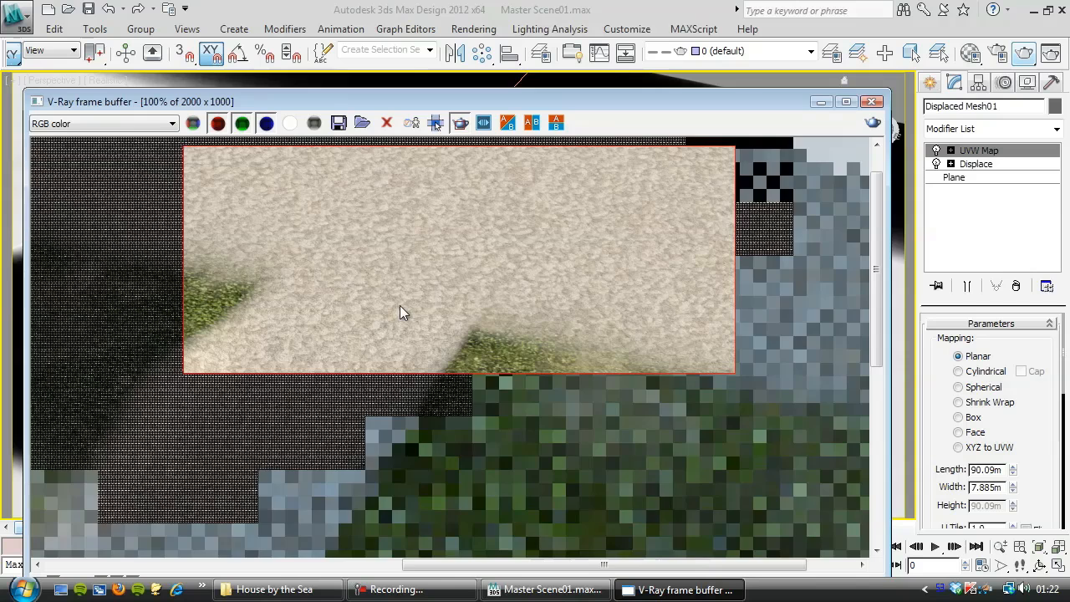
Close the region render after checking the sand and grass detail.
{"action": "left_click", "coordinate": [435, 124]}
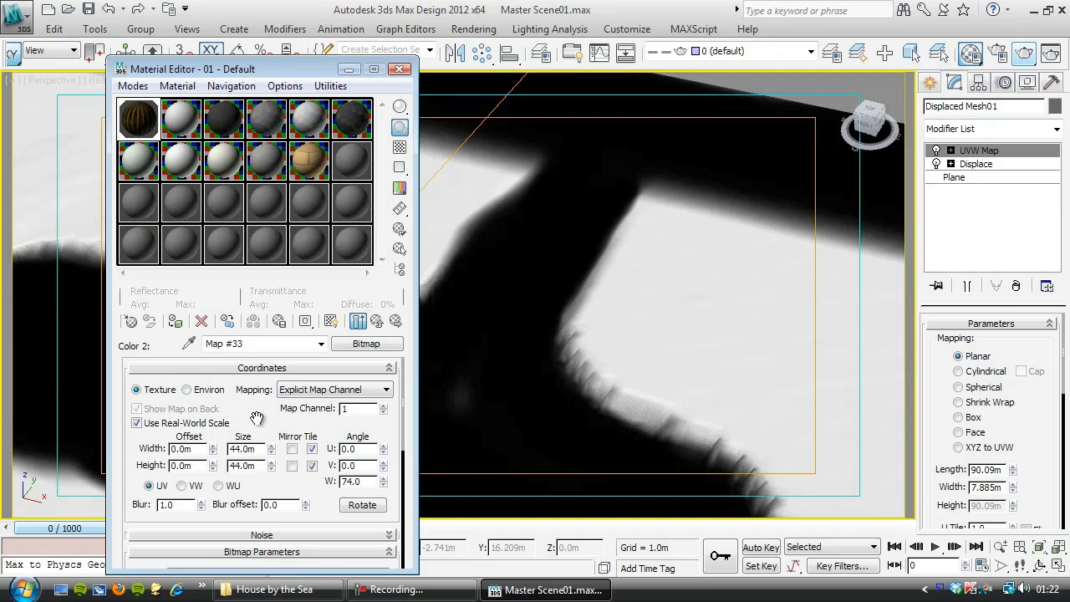
Close the Material Editor, leaving the viewport on the painted path mask.
{"action": "left_click", "coordinate": [399, 69]}
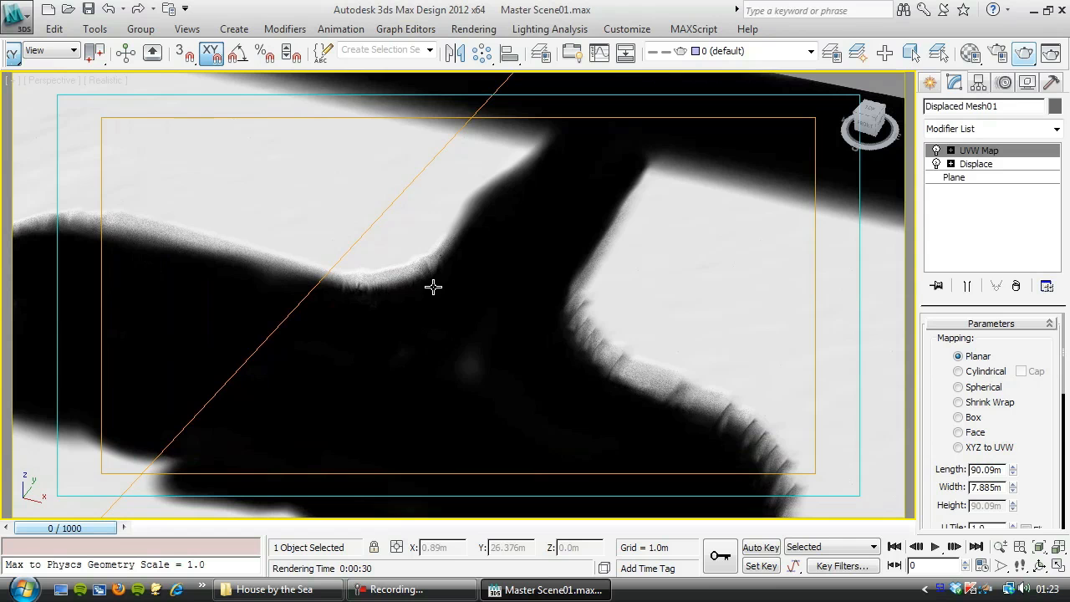